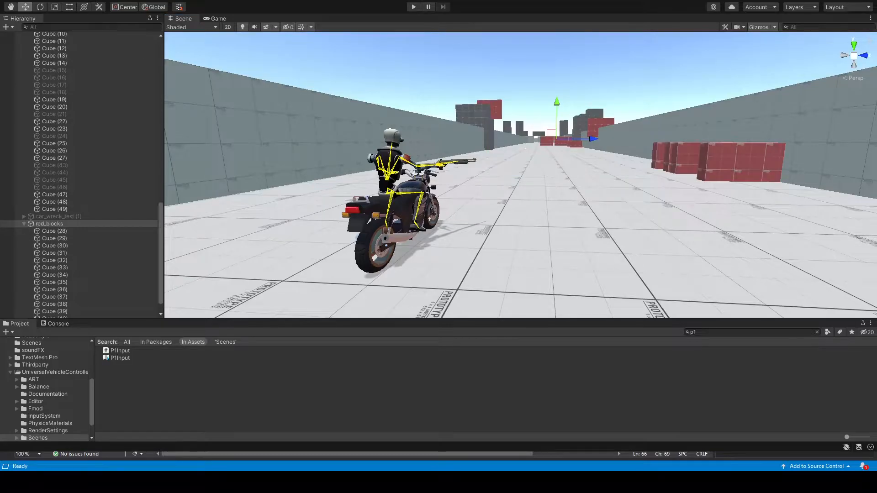
Enter Play mode so the motorbike rider initializes on the test track.
left_click(413, 7)
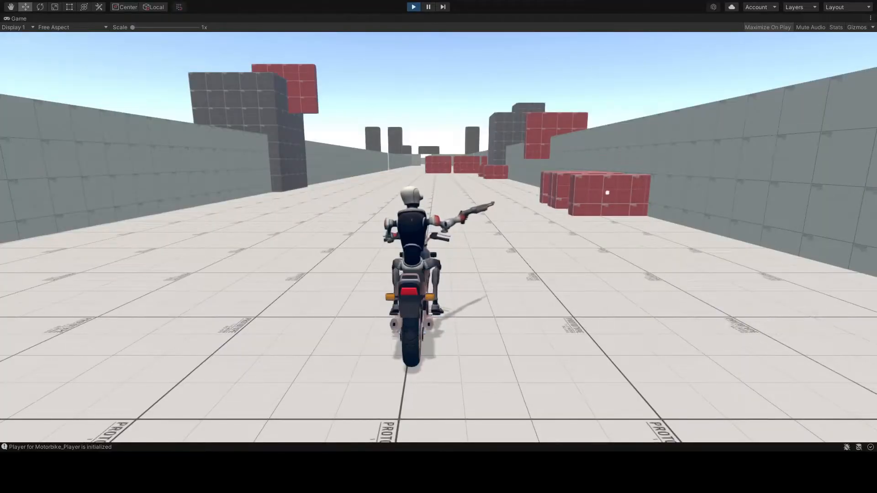